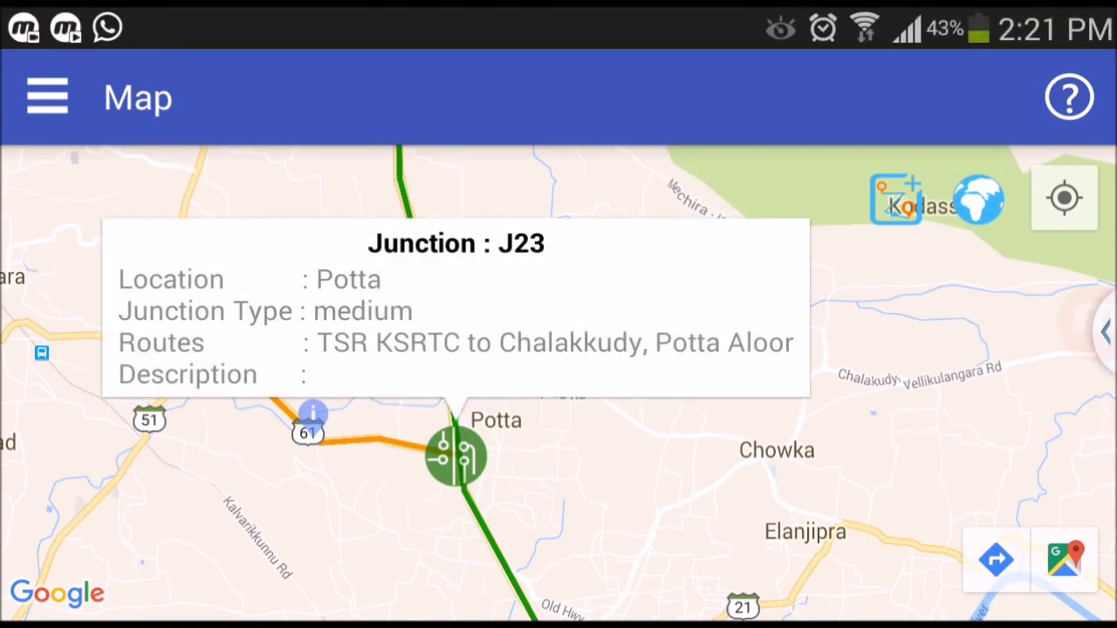
Open junction J23's splice page from its map popup and unlock it for editing.
left_click(454, 454)
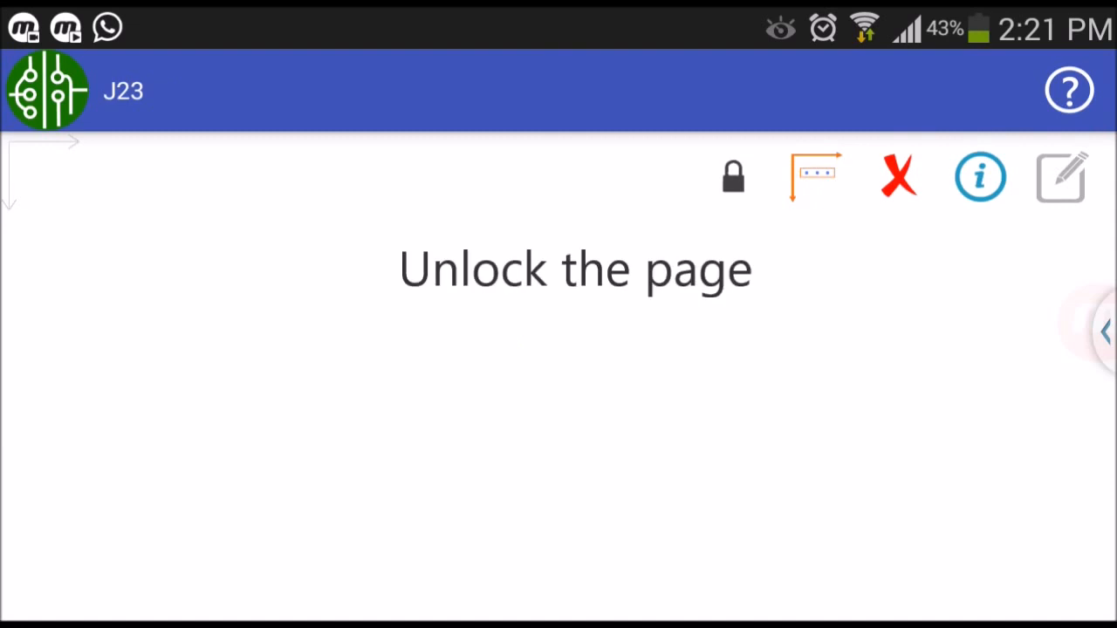
left_click(733, 174)
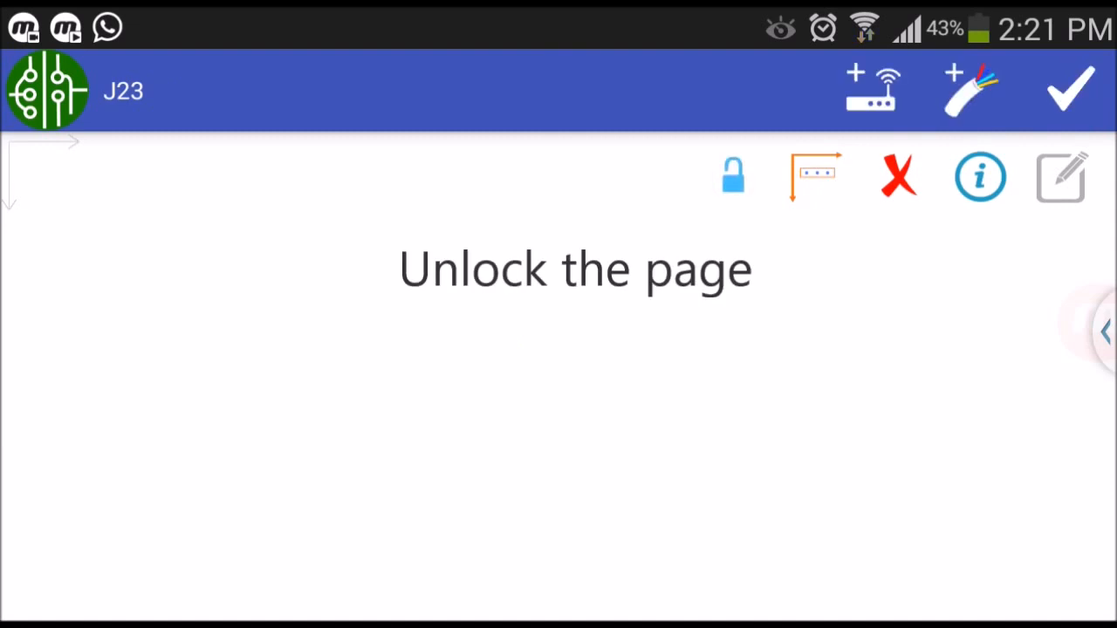
left_click(731, 174)
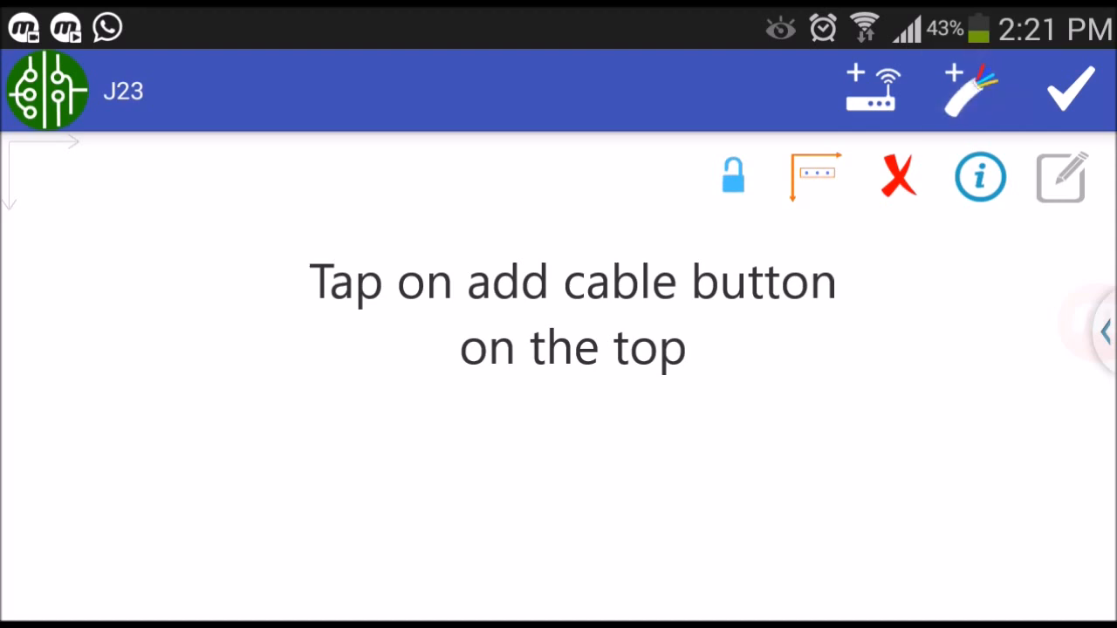
Add the F6 TSR KSRTC to Chalakkudy cable to the J23 diagram.
left_click(968, 91)
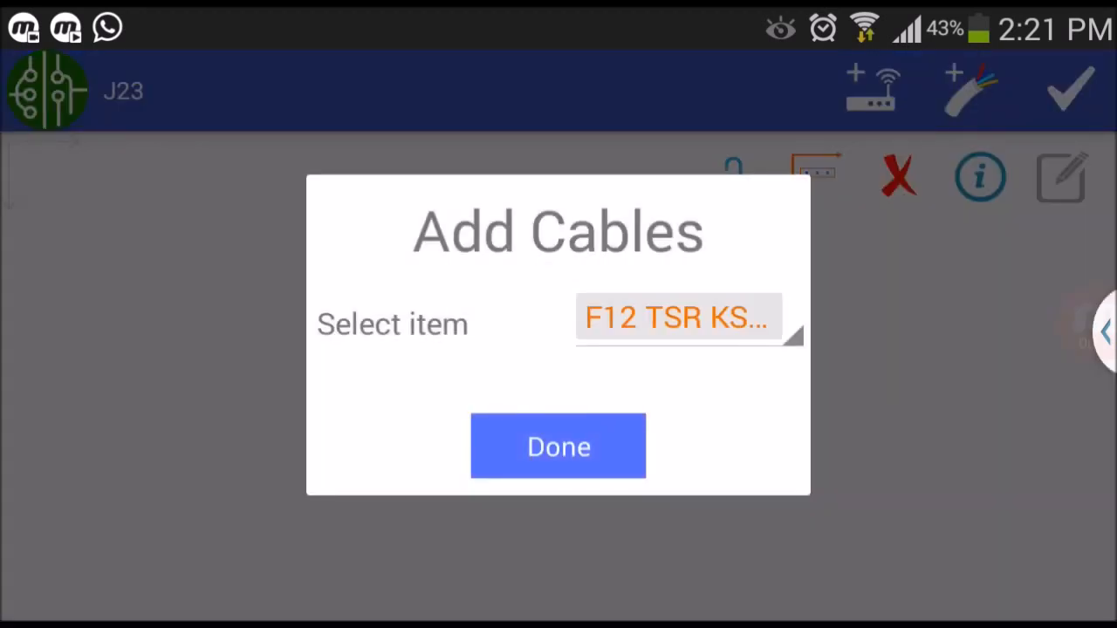
left_click(684, 318)
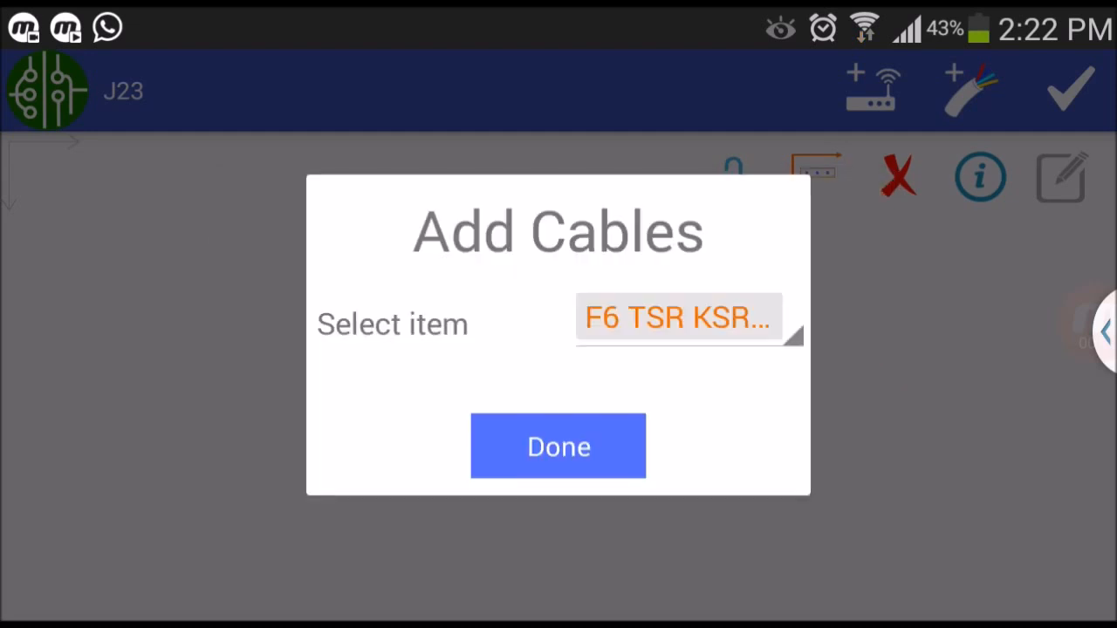
left_click(559, 447)
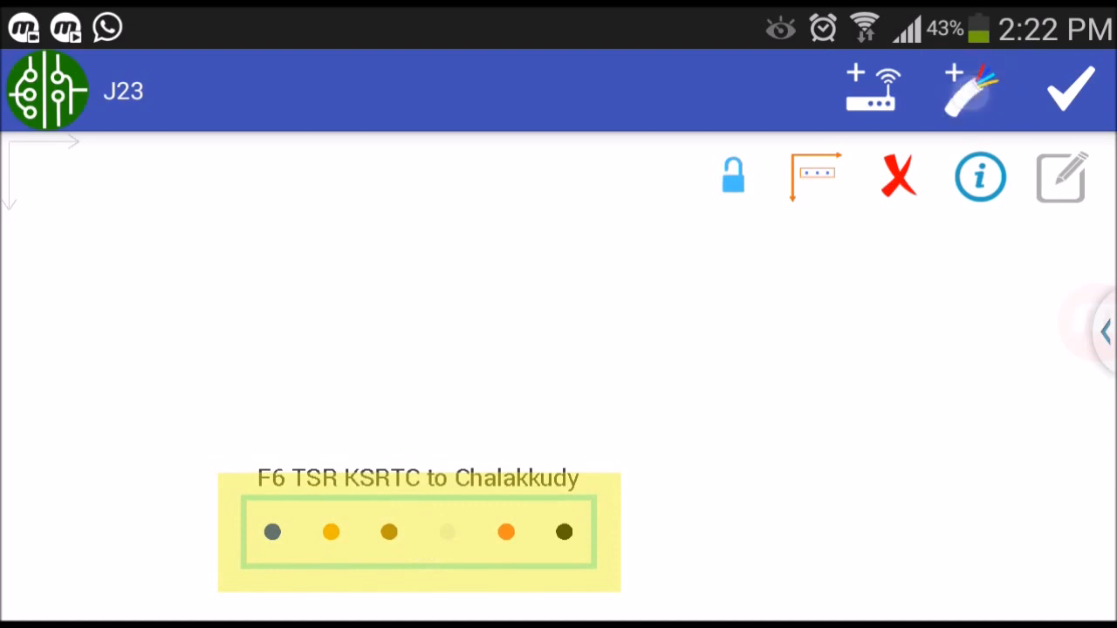
Add the F4 Potta Aloor cable and settle it near the top of the diagram.
left_click(969, 91)
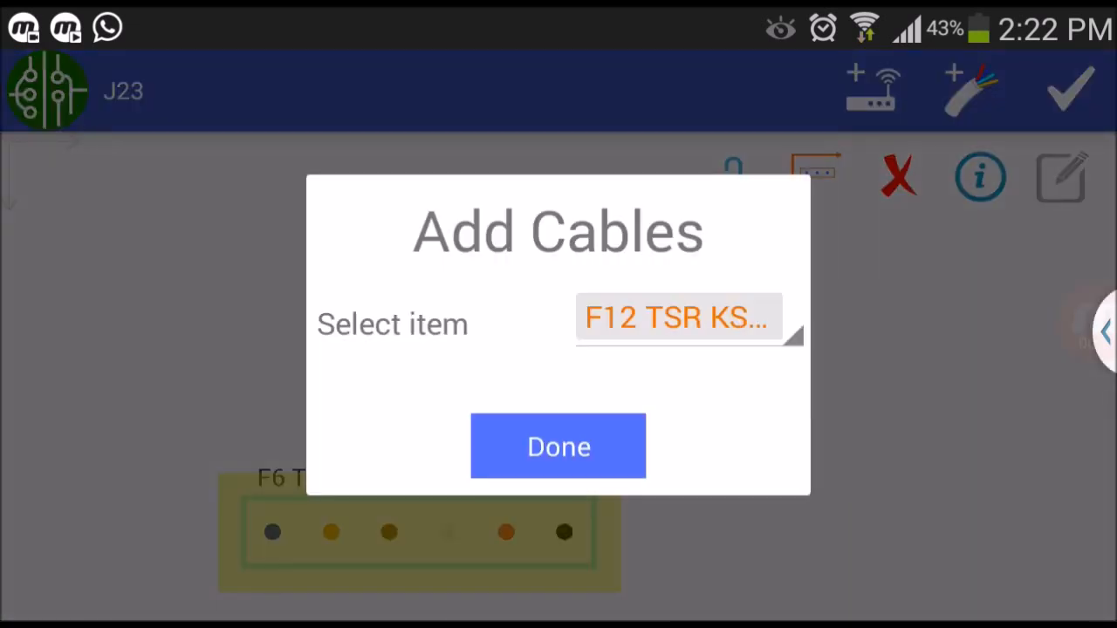
left_click(681, 317)
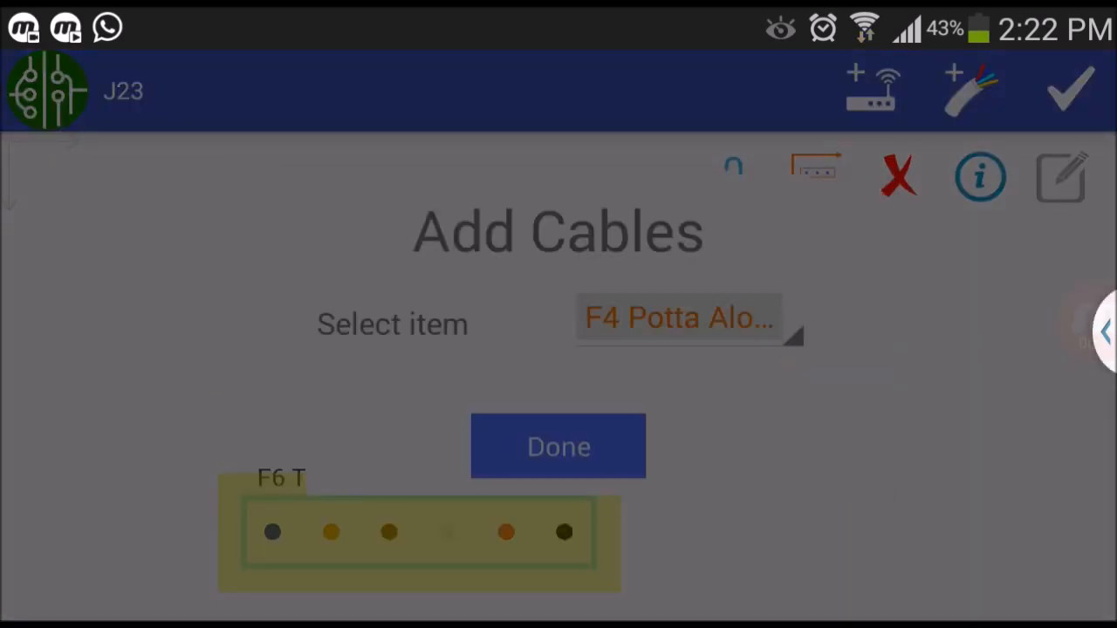
left_click(559, 447)
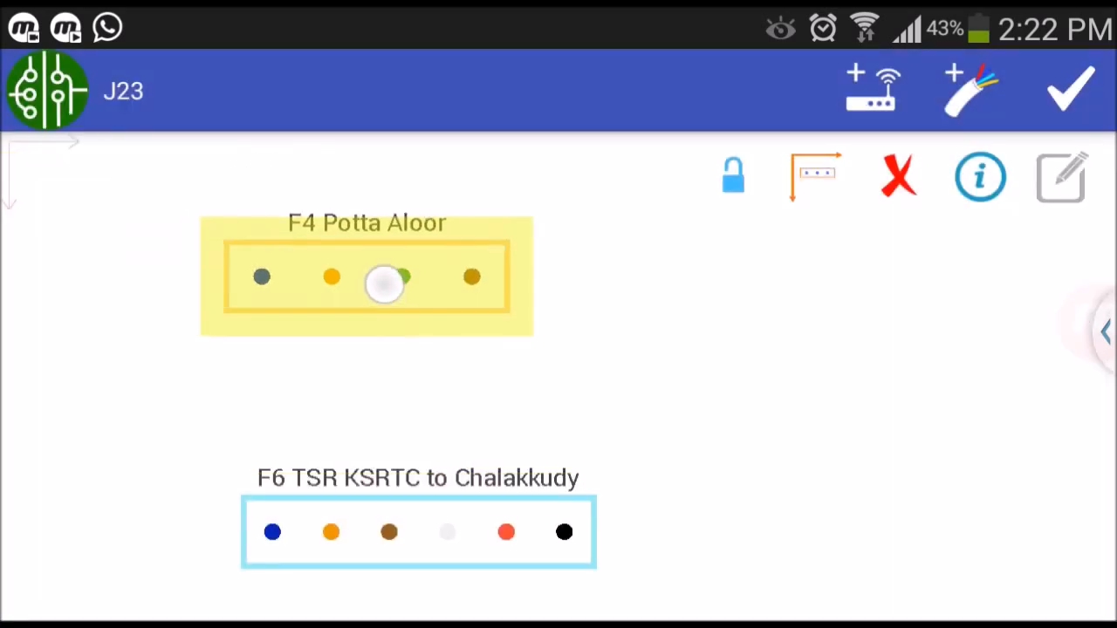
left_click(386, 281)
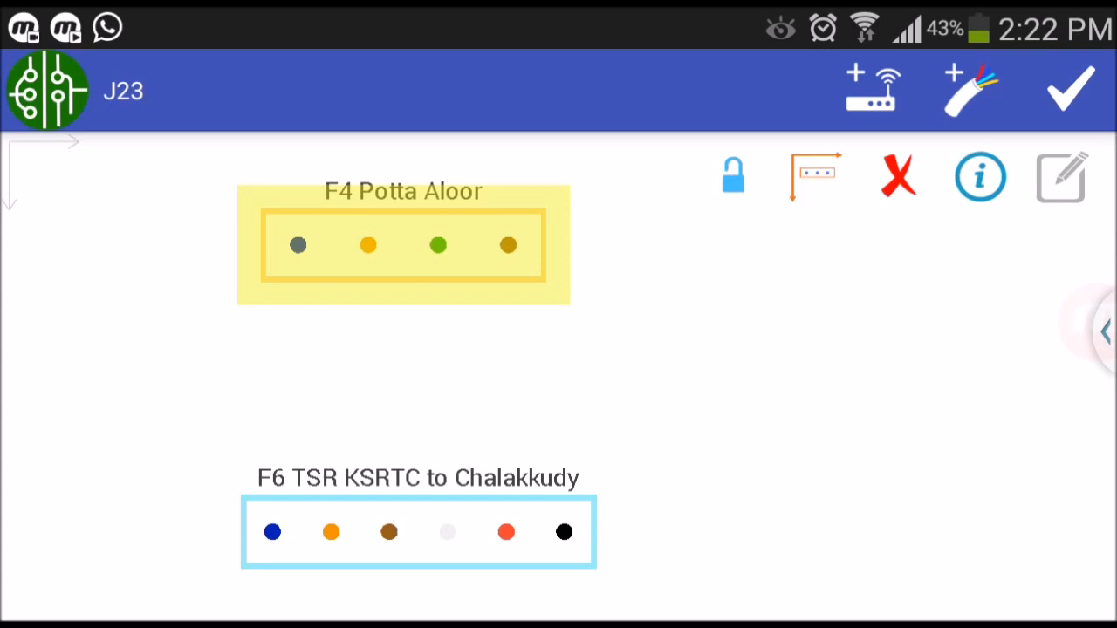
Splice F4's blue, orange and green fibers to F6's blue, orange and brown fibers.
left_click(1061, 178)
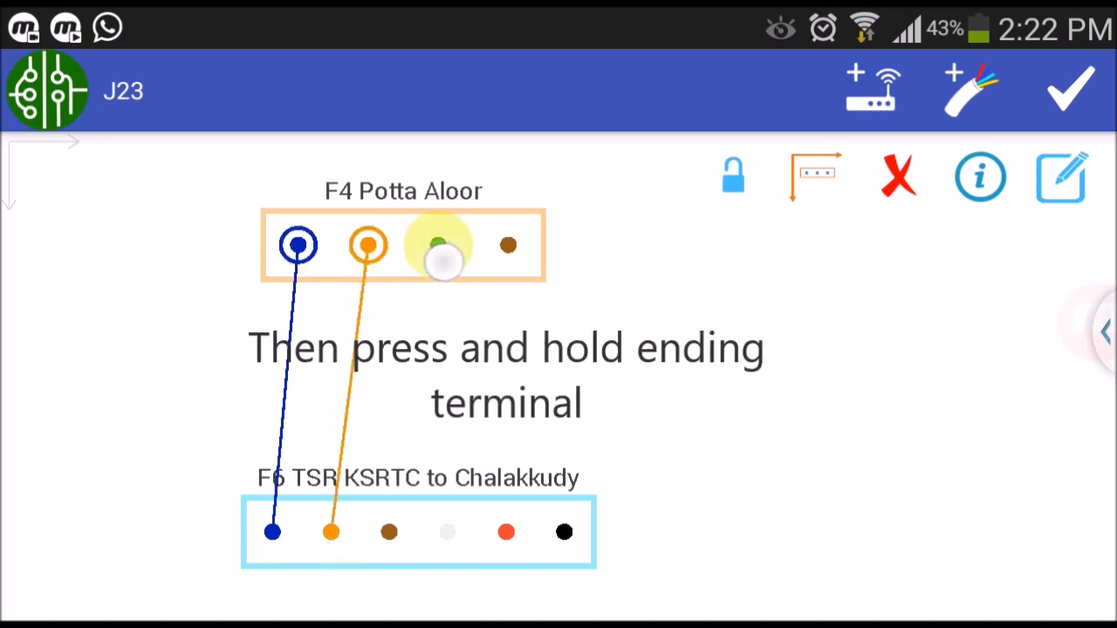
left_click(387, 532)
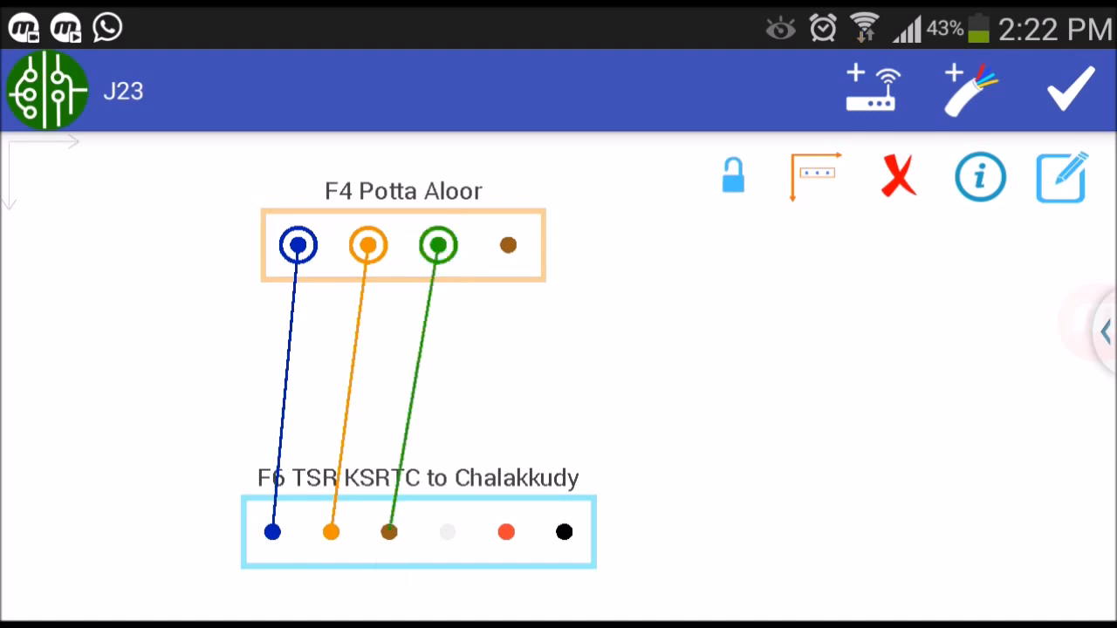
left_click(871, 87)
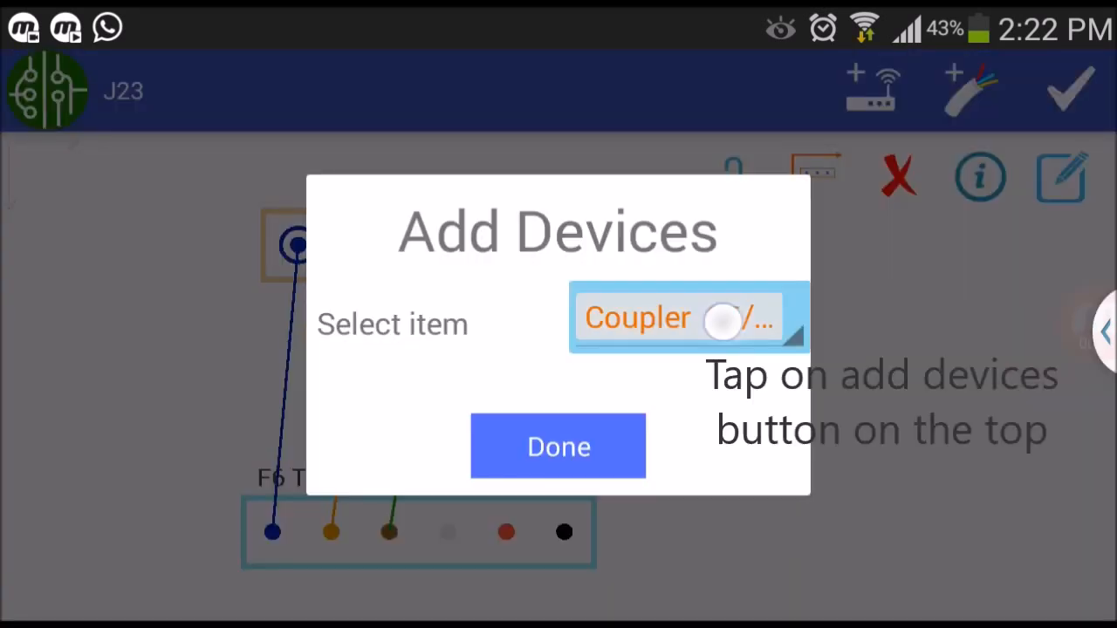
Add a Splitter 1x4 device and place it to the right between the two cables.
left_click(687, 317)
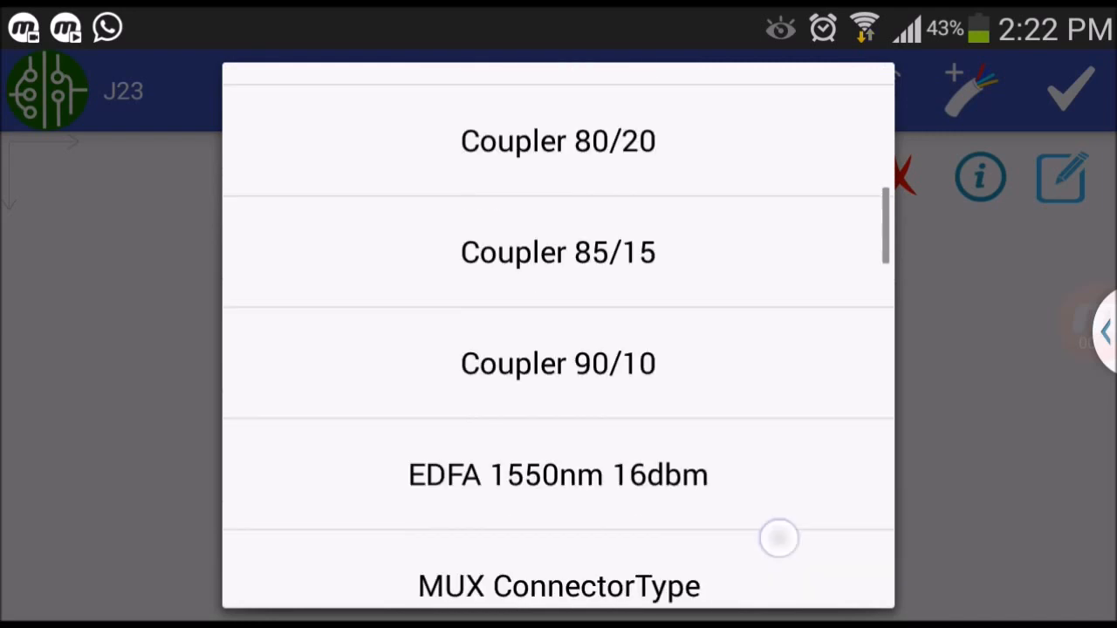
scroll("down", 3)
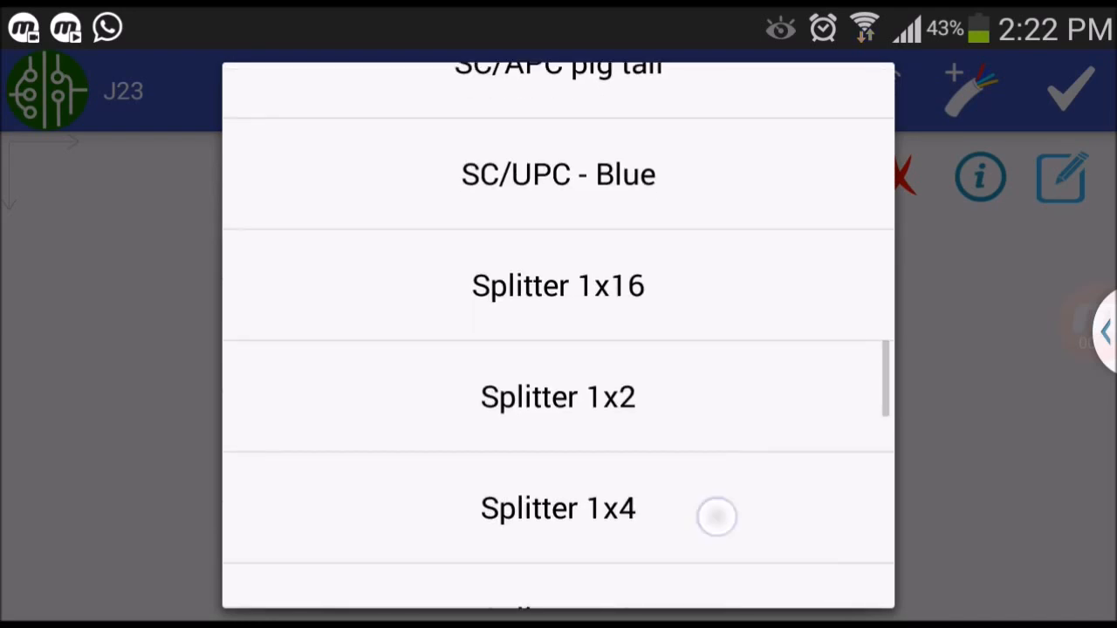
left_click(559, 508)
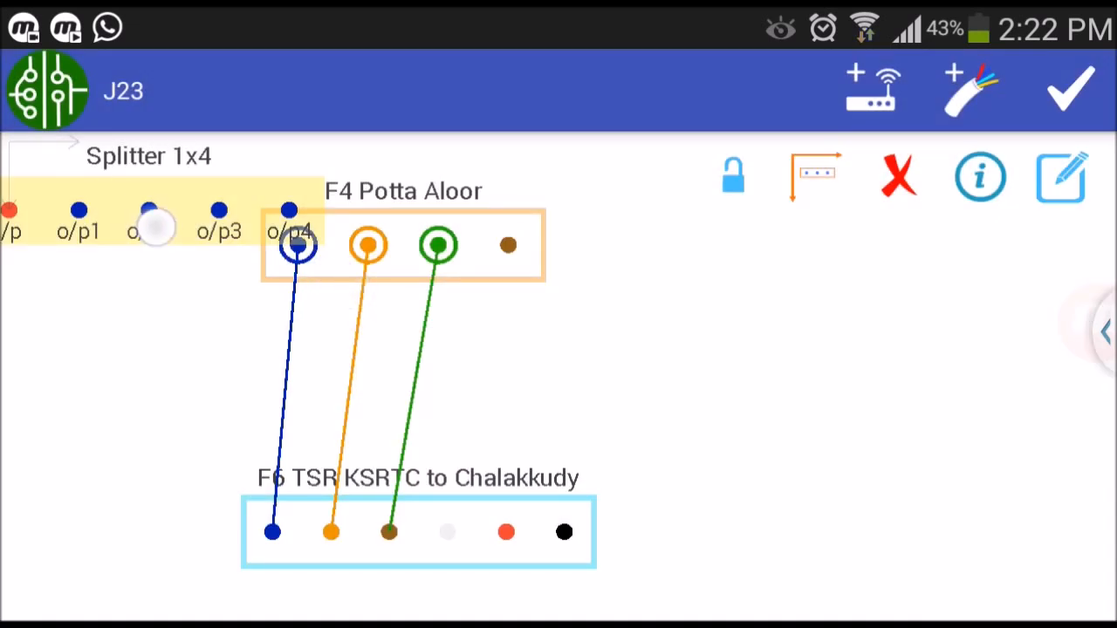
left_click(150, 211)
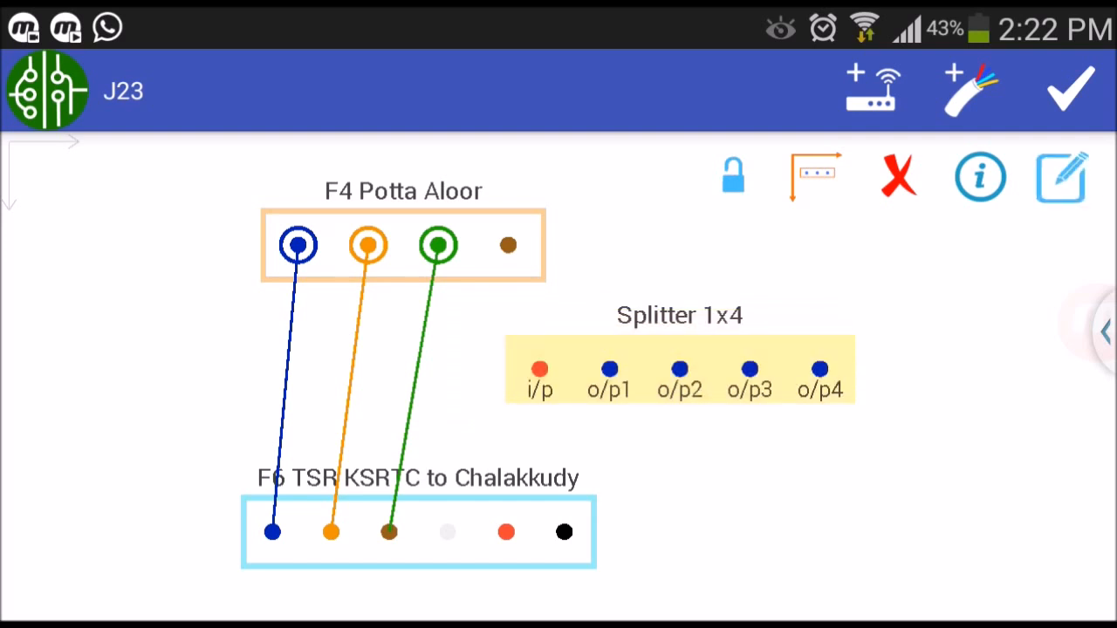
Feed F4's brown fiber into the splitter input and link outputs 1–3 to F6's white, red and black fibers.
left_click(510, 244)
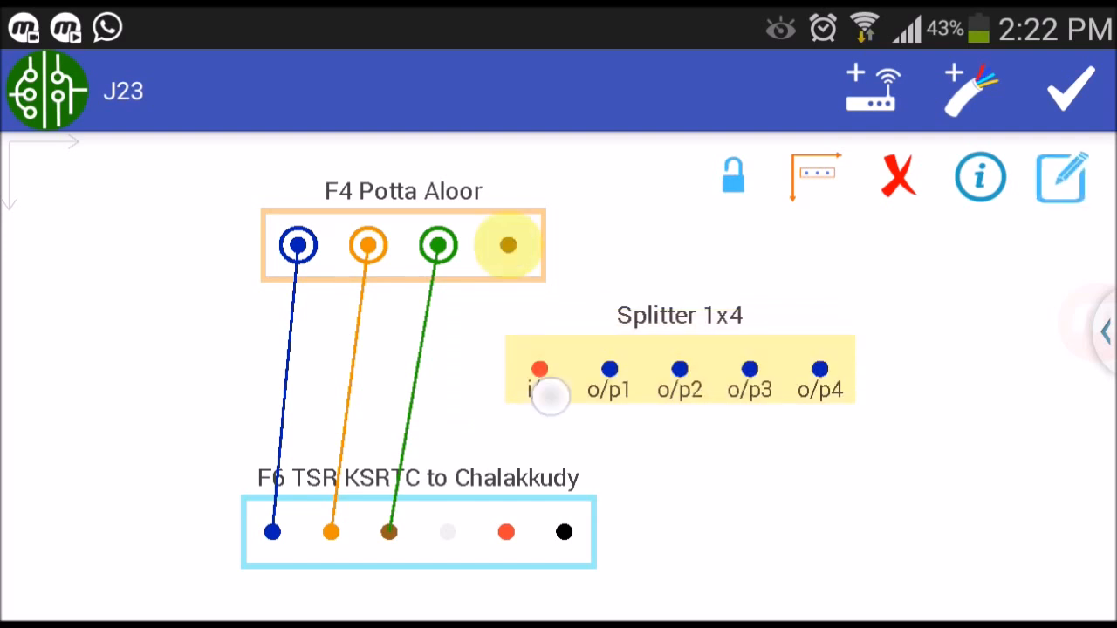
left_click_drag(510, 245, 609, 368)
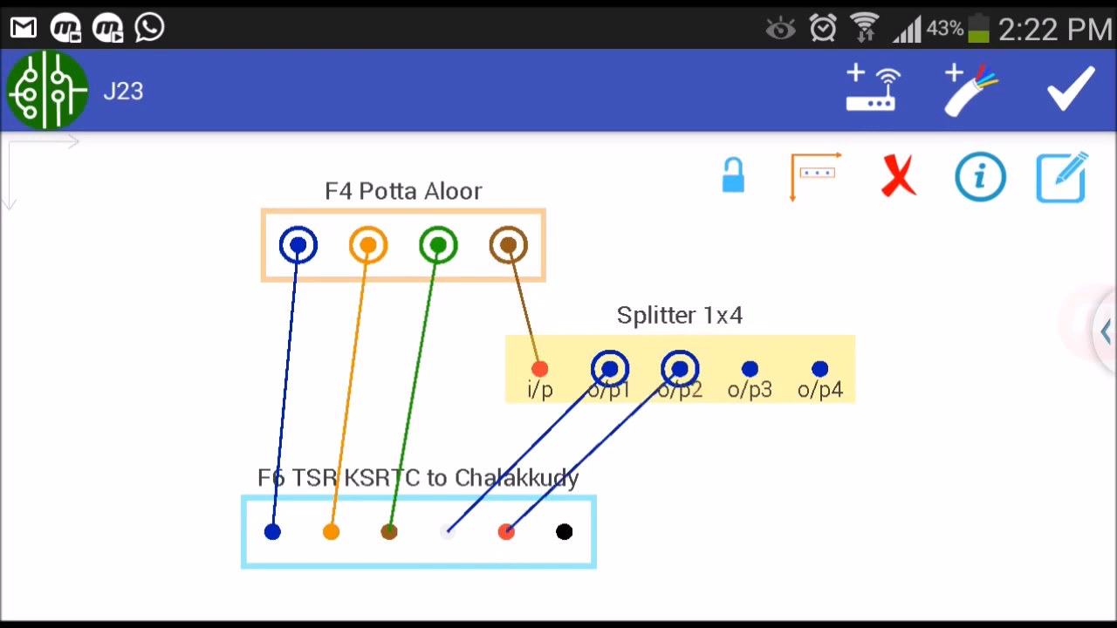
left_click(751, 370)
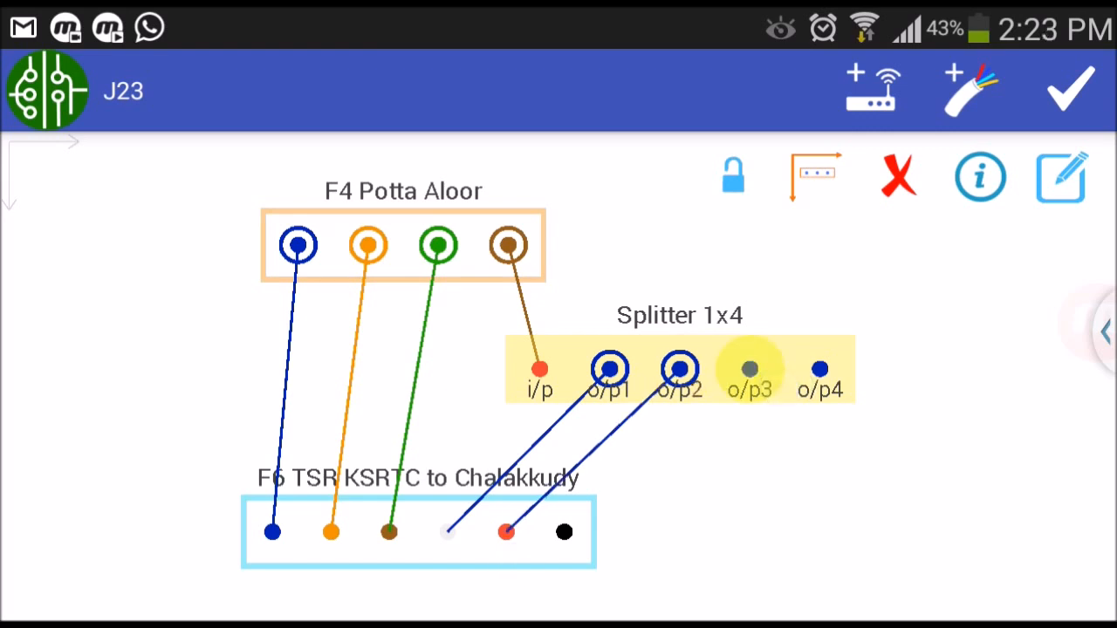
left_click(748, 368)
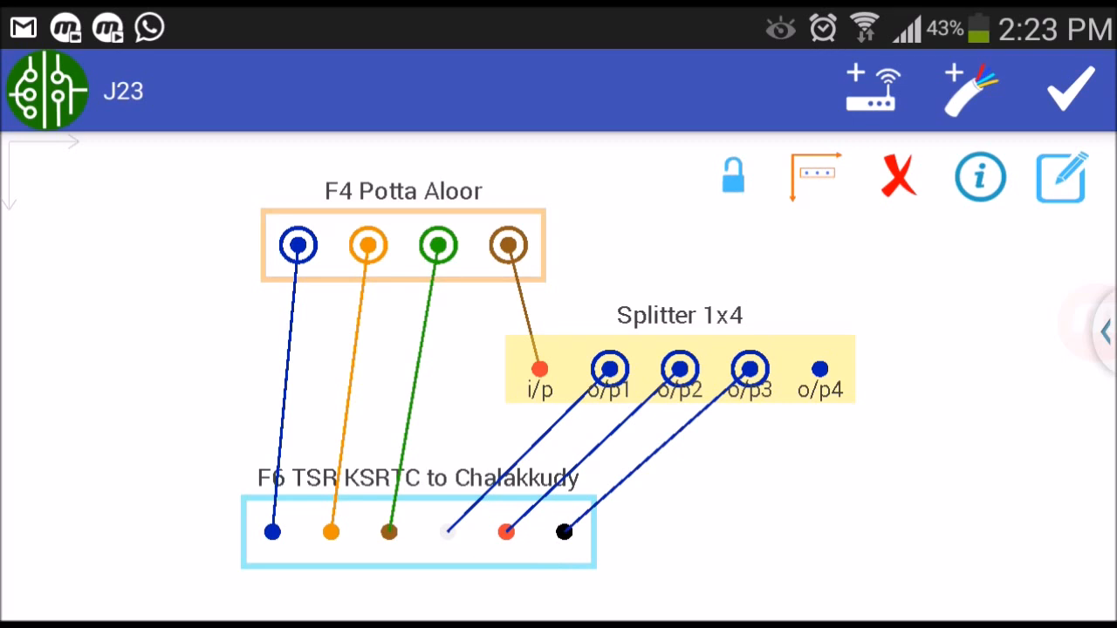
left_click(1061, 179)
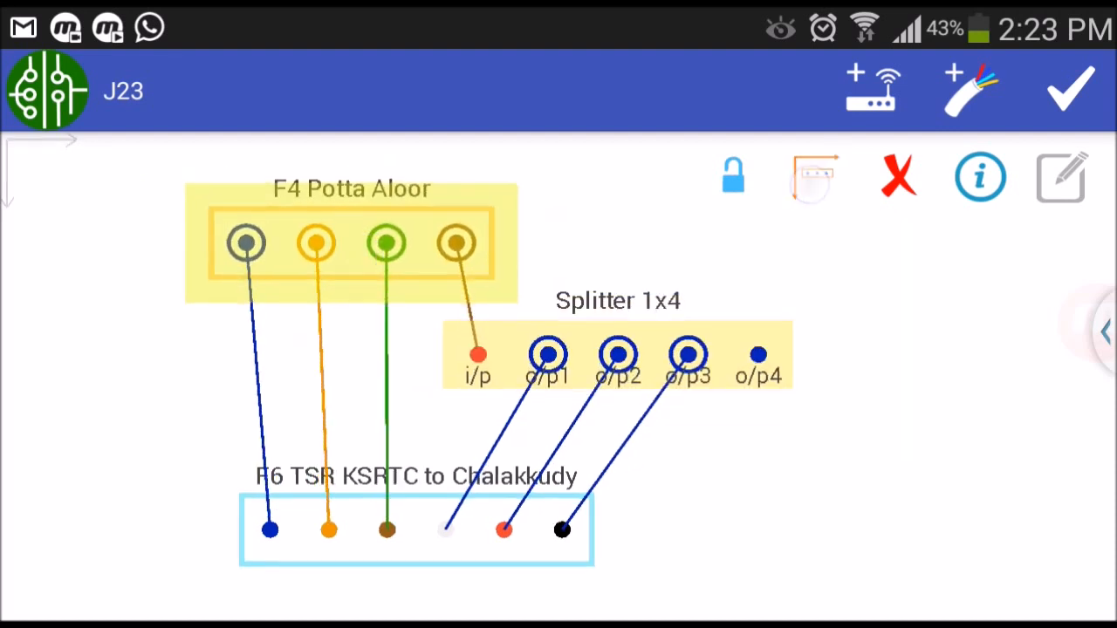
left_click(814, 175)
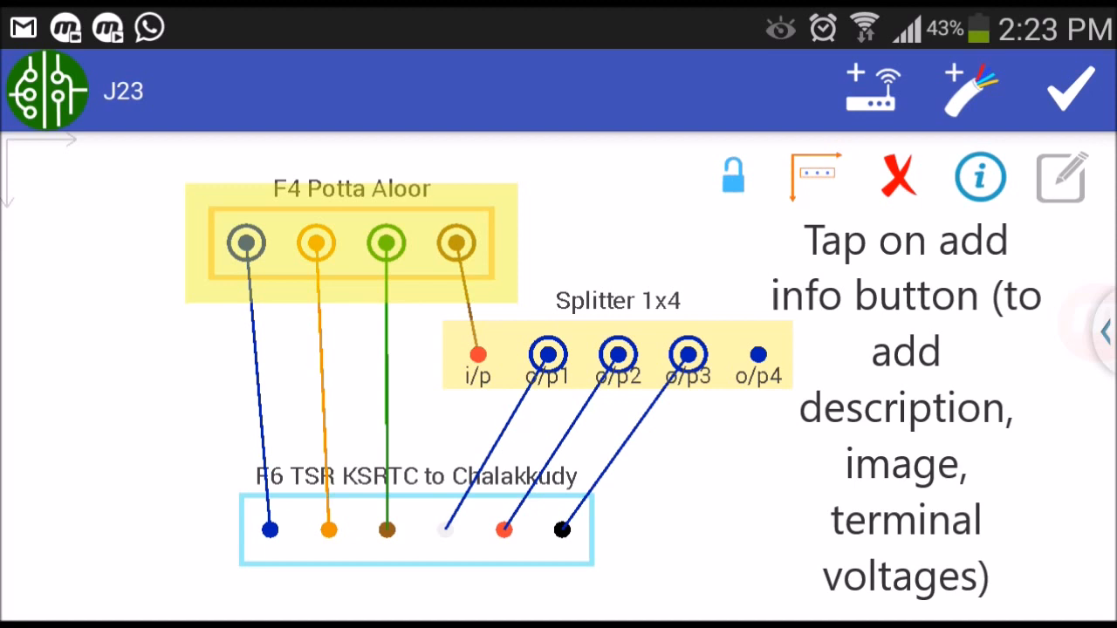
Enter "Cable in potta aloor route" as the F4 Potta Aloor cable's description in its info dialog.
left_click(981, 176)
type("Cable in po")
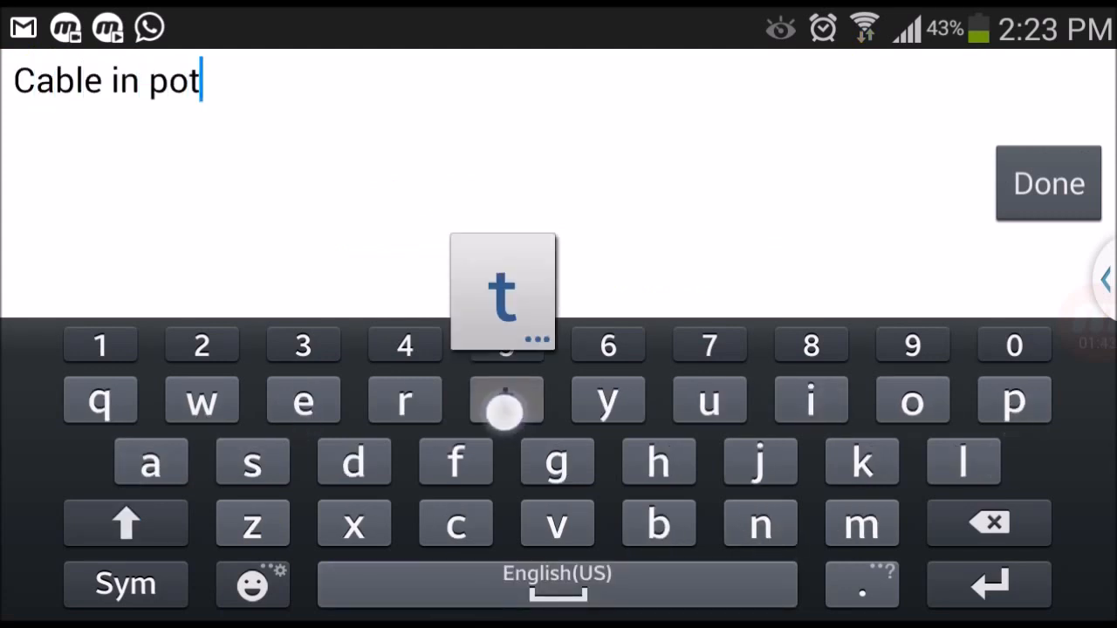
type("ta aloor ro")
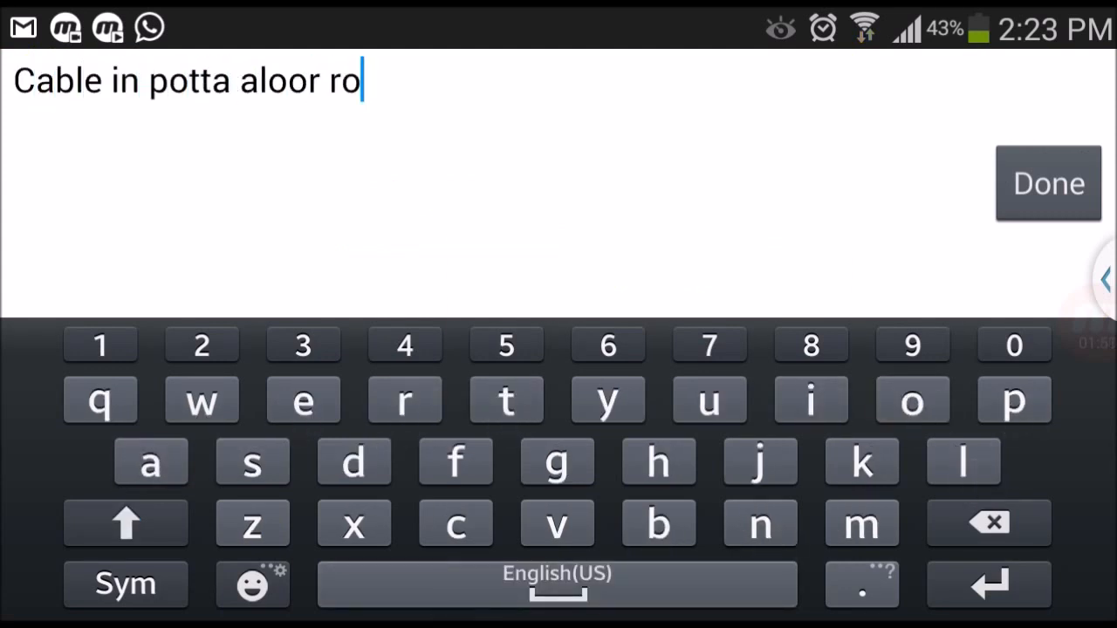
left_click(1047, 184)
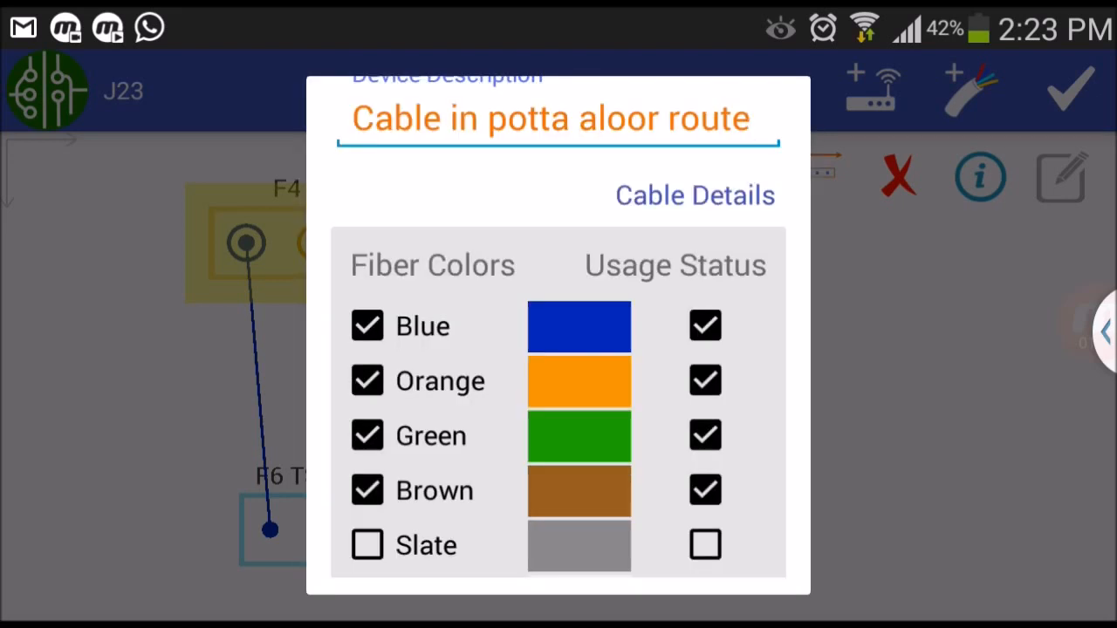
scroll("down", 3)
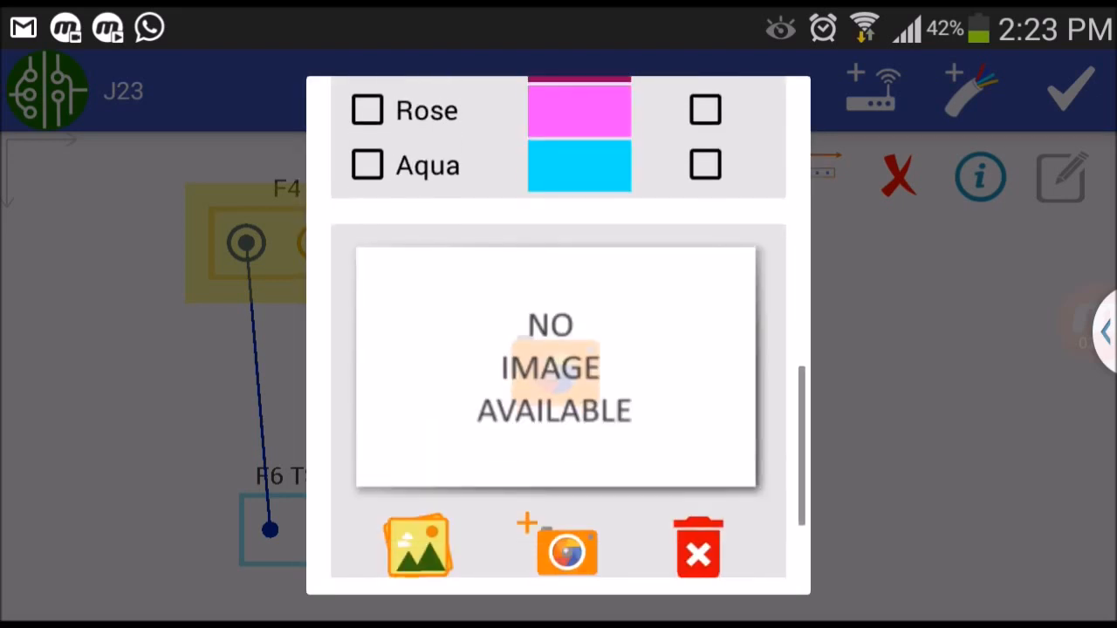
left_click(1068, 91)
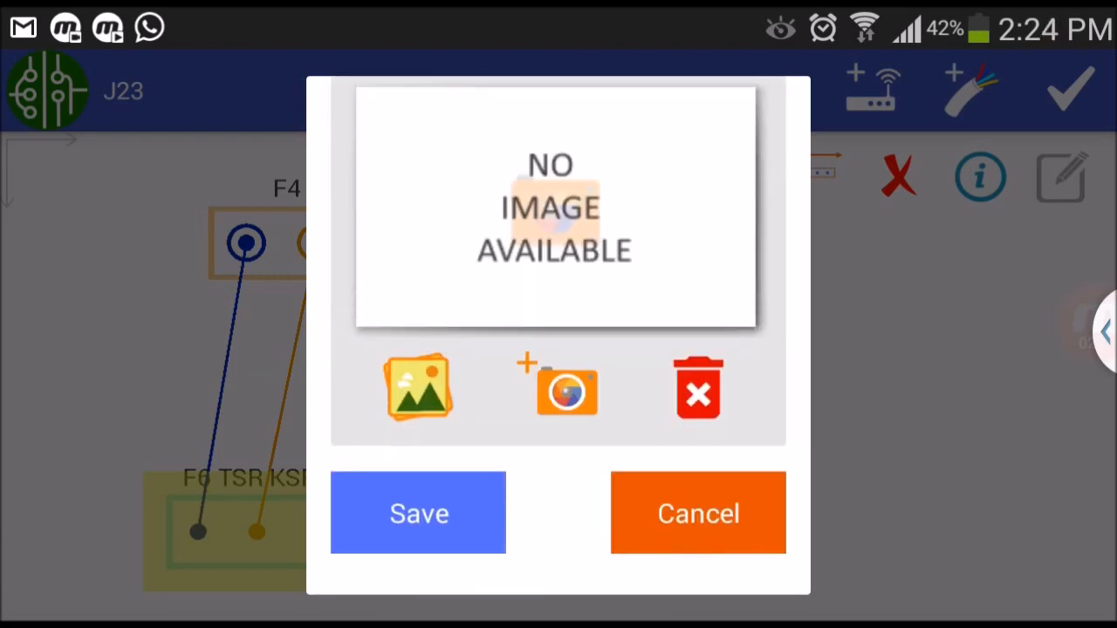
Save the cable details and enter the splitter losses: input 3 dB, outputs 2.600 dB.
left_click(698, 513)
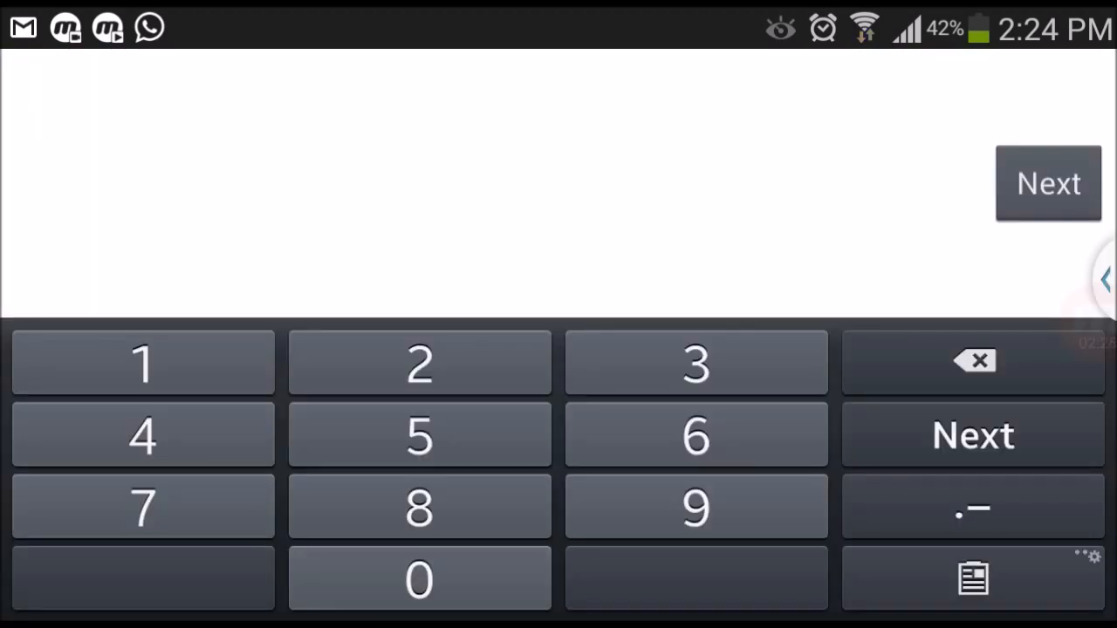
left_click(972, 437)
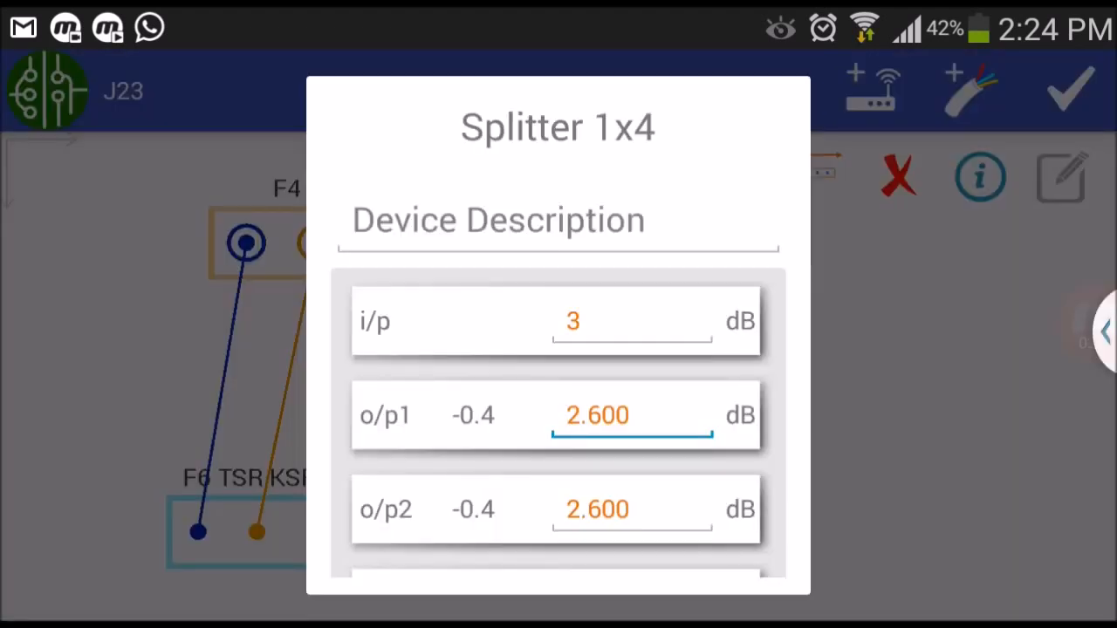
left_click(597, 416)
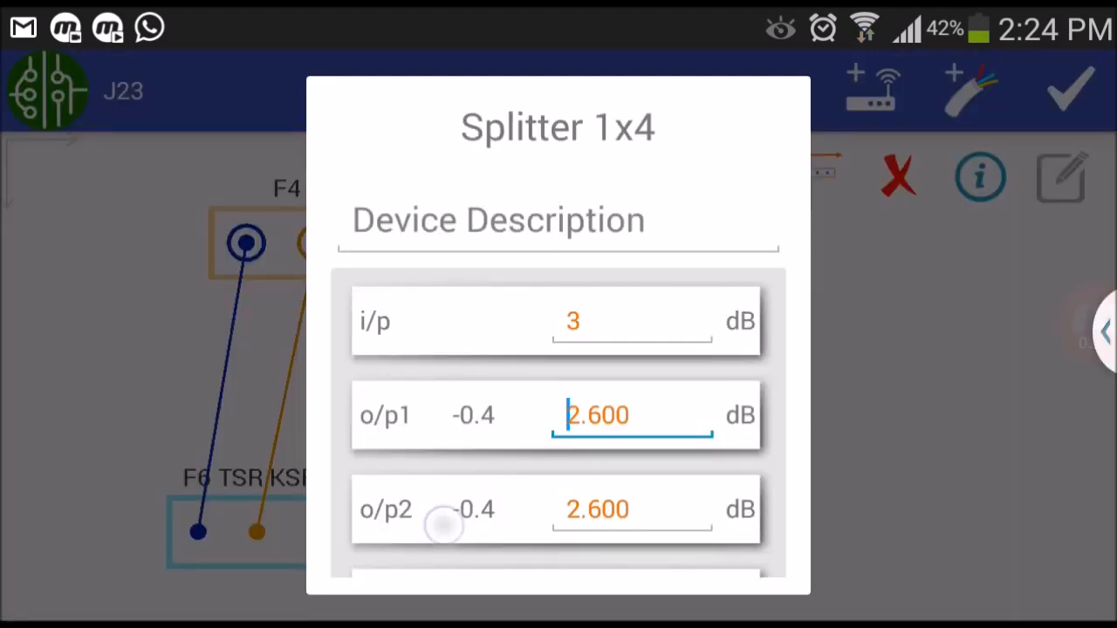